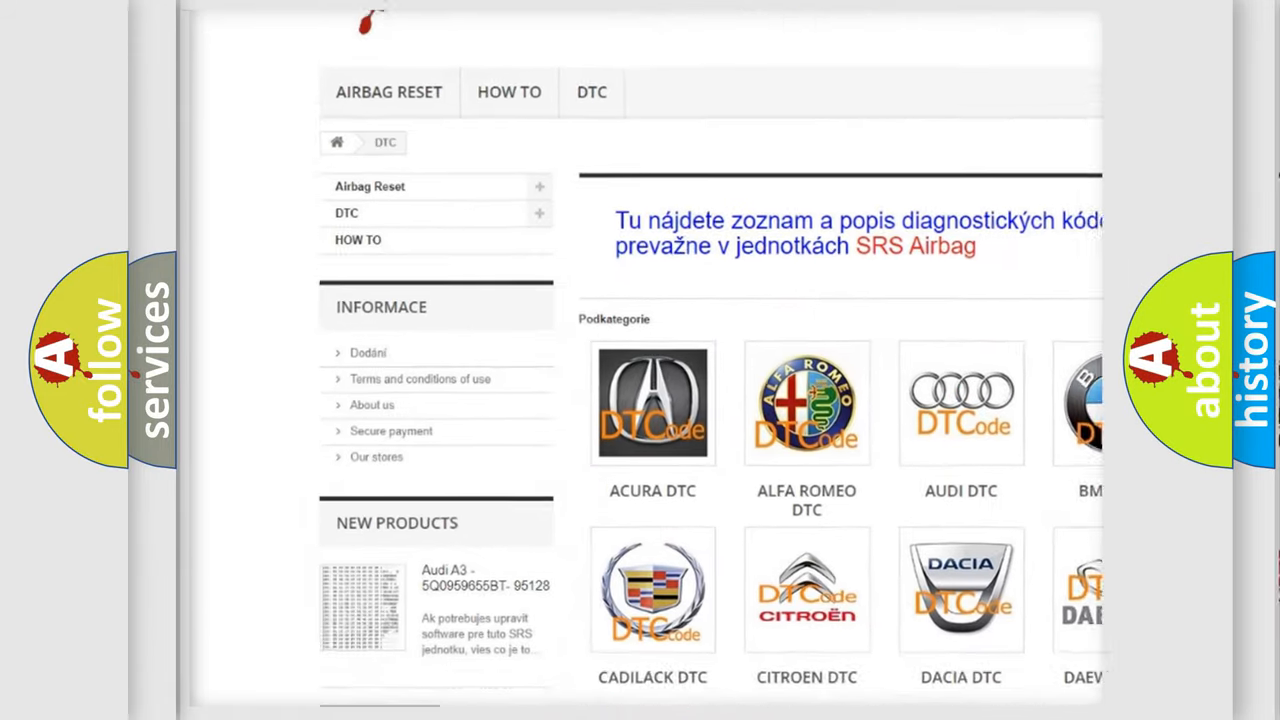
scroll(down, 3)
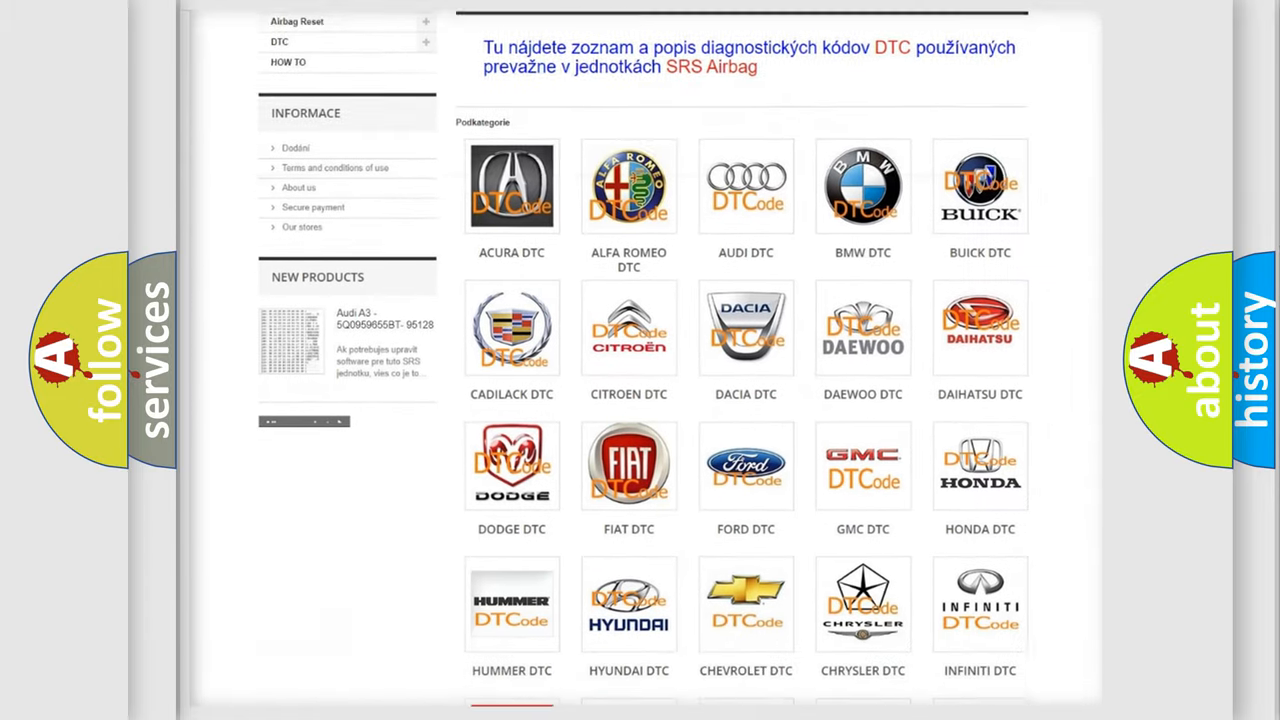
scroll(down, 3)
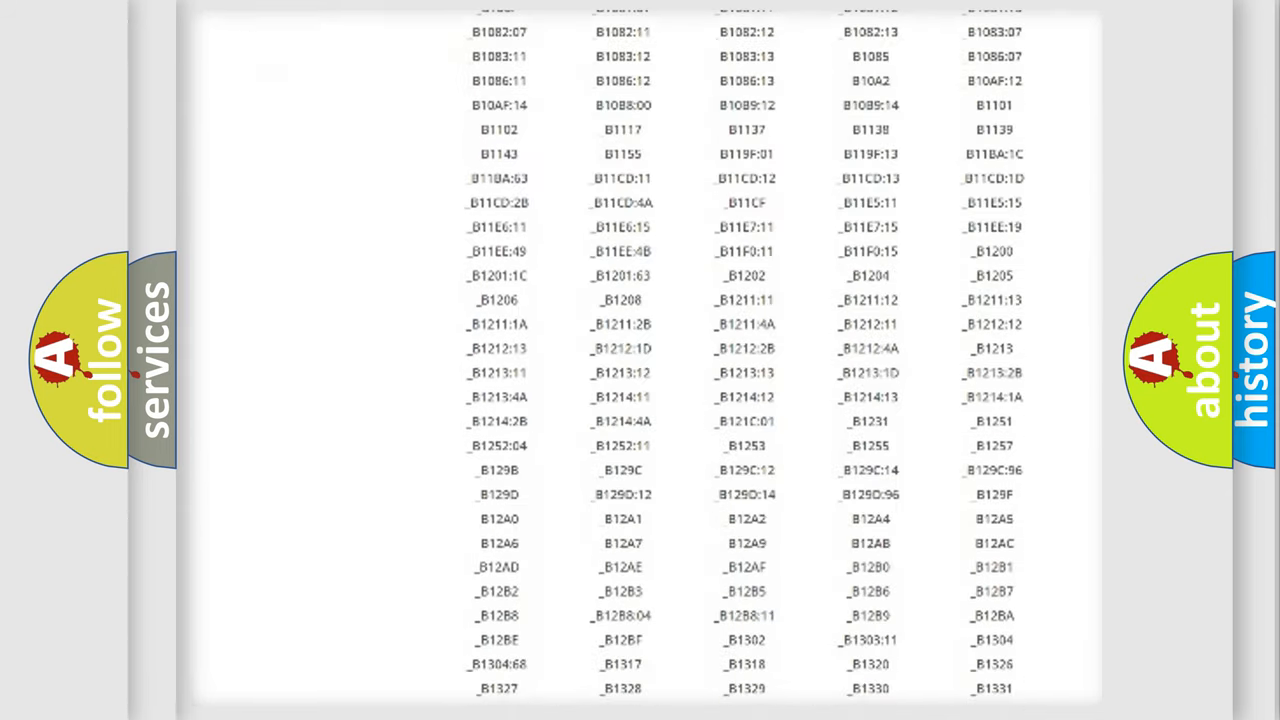
scroll(down, 3)
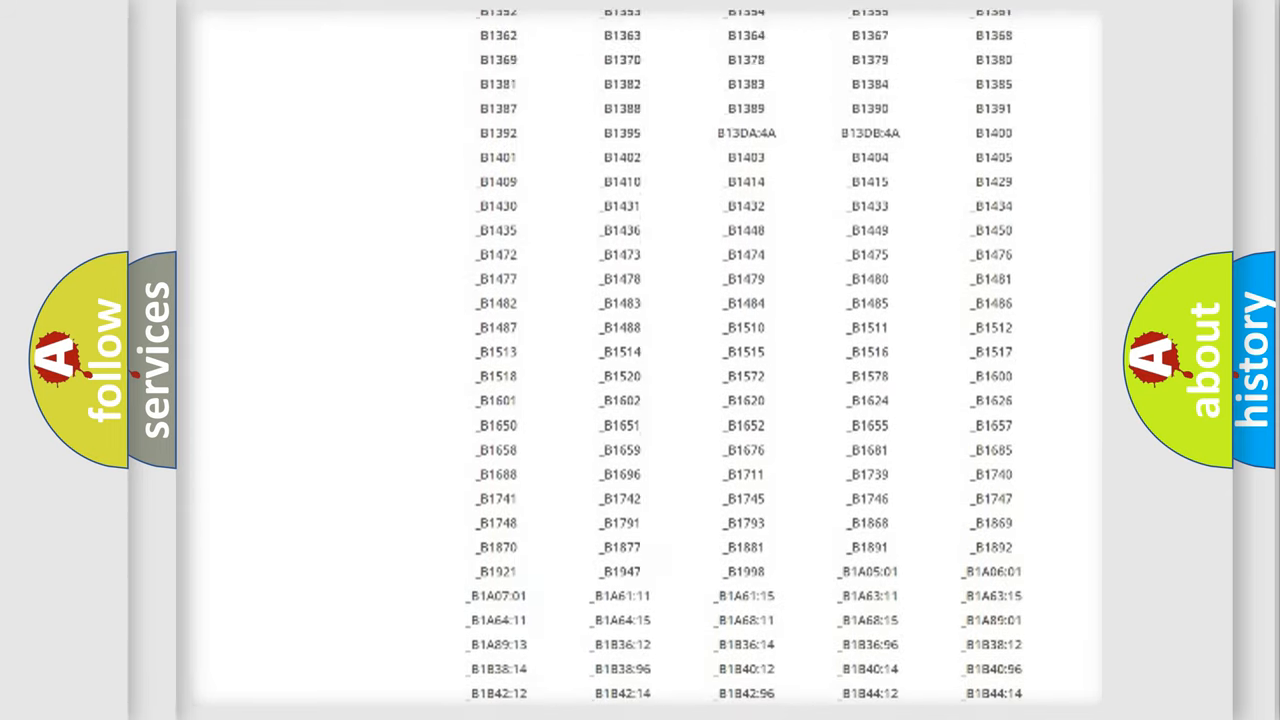